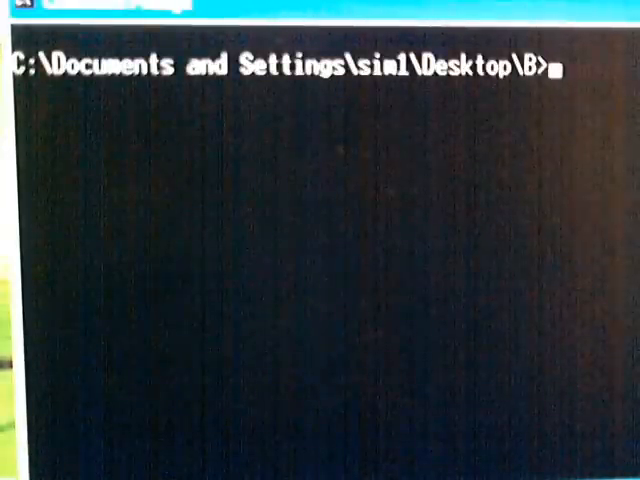
Step: Run 'brain A' from the Desktop\B folder to target the diskette in drive A
type("brai")
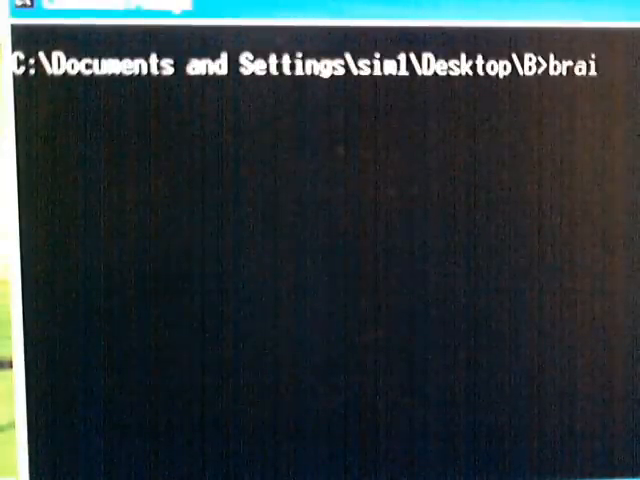
type("n A")
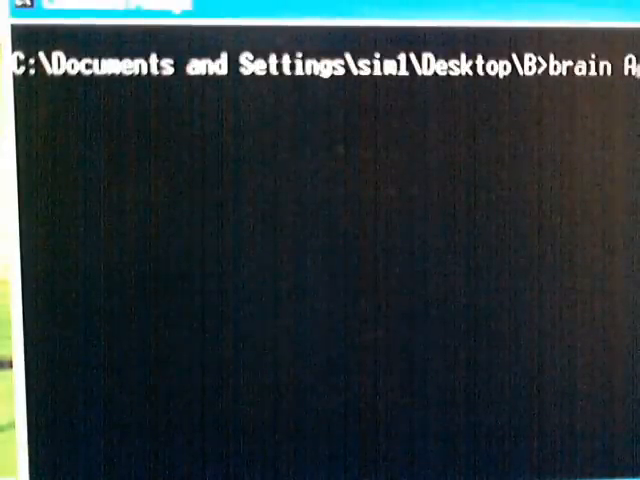
key("Return")
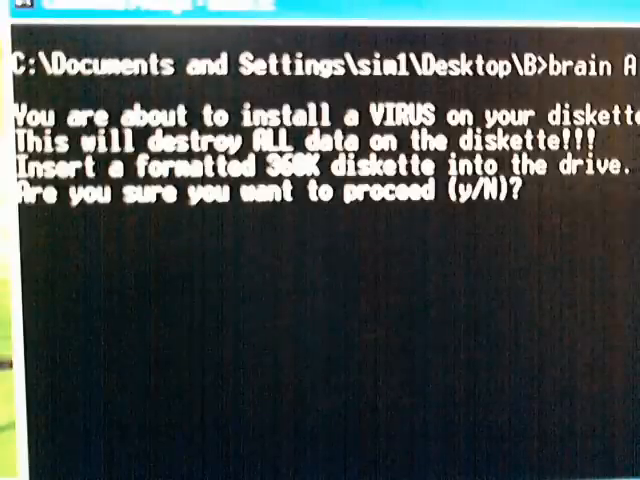
Step: Answer 'y' to the confirmation so writing to the diskette in drive A begins
type("y")
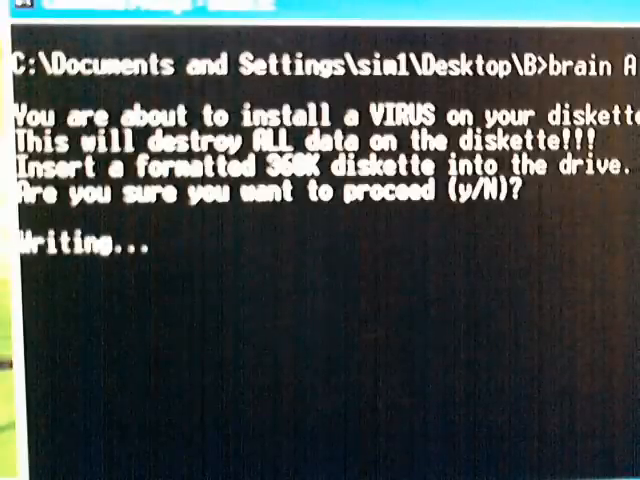